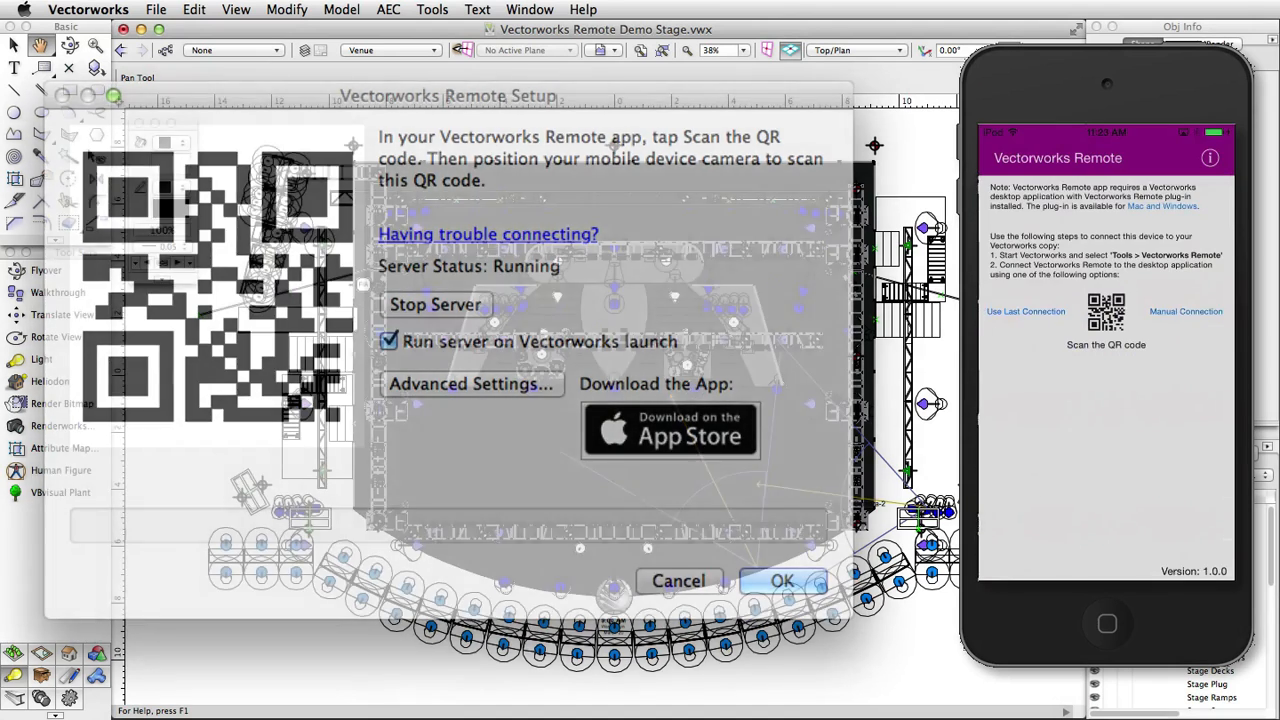
Close the Vectorworks Remote Setup dialog with OK, leaving the server running
{"action": "left_click", "coordinate": [782, 581]}
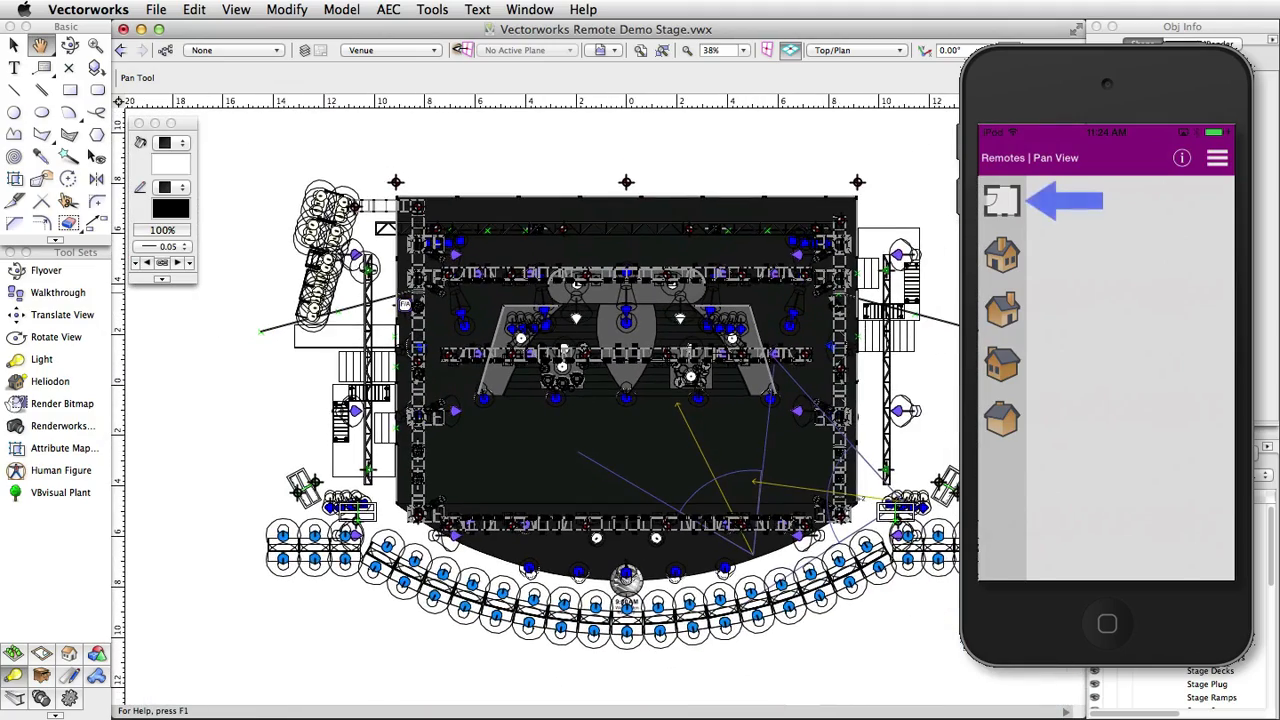
Switch from Top/Plan to a 3D perspective and activate the walkthrough camera view
{"action": "left_click", "coordinate": [1001, 256]}
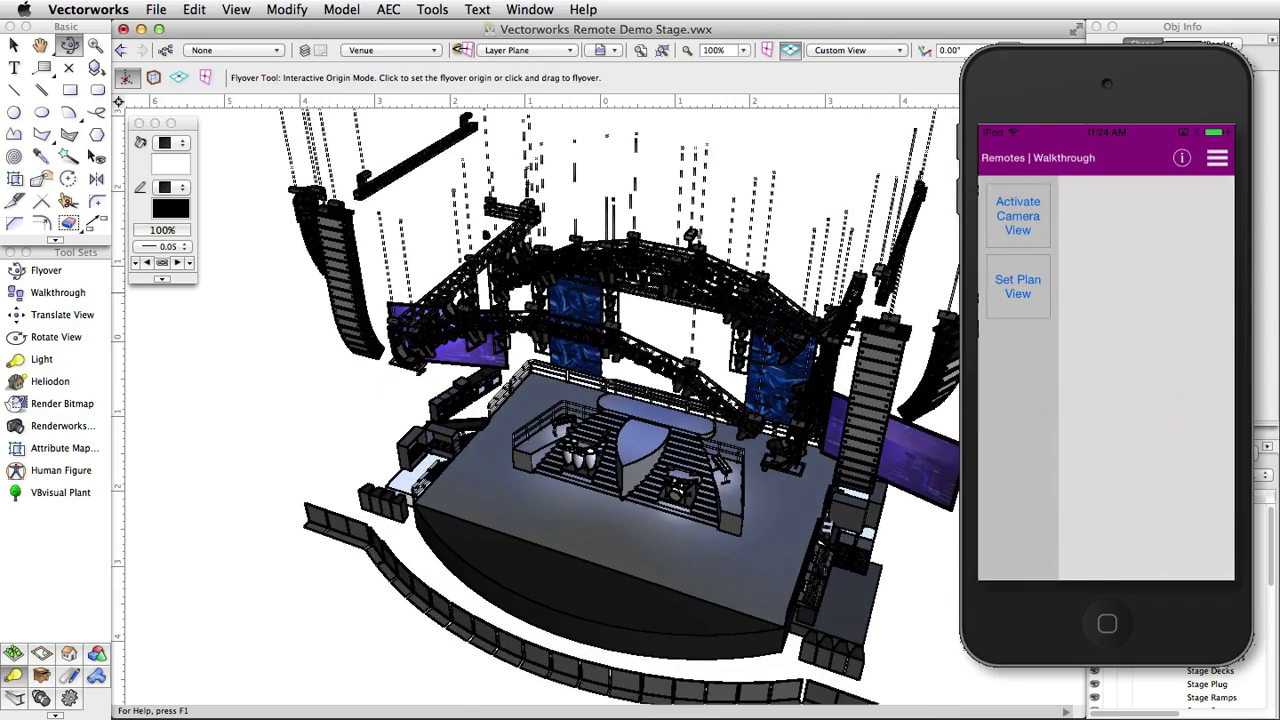
{"action": "left_click", "coordinate": [58, 292]}
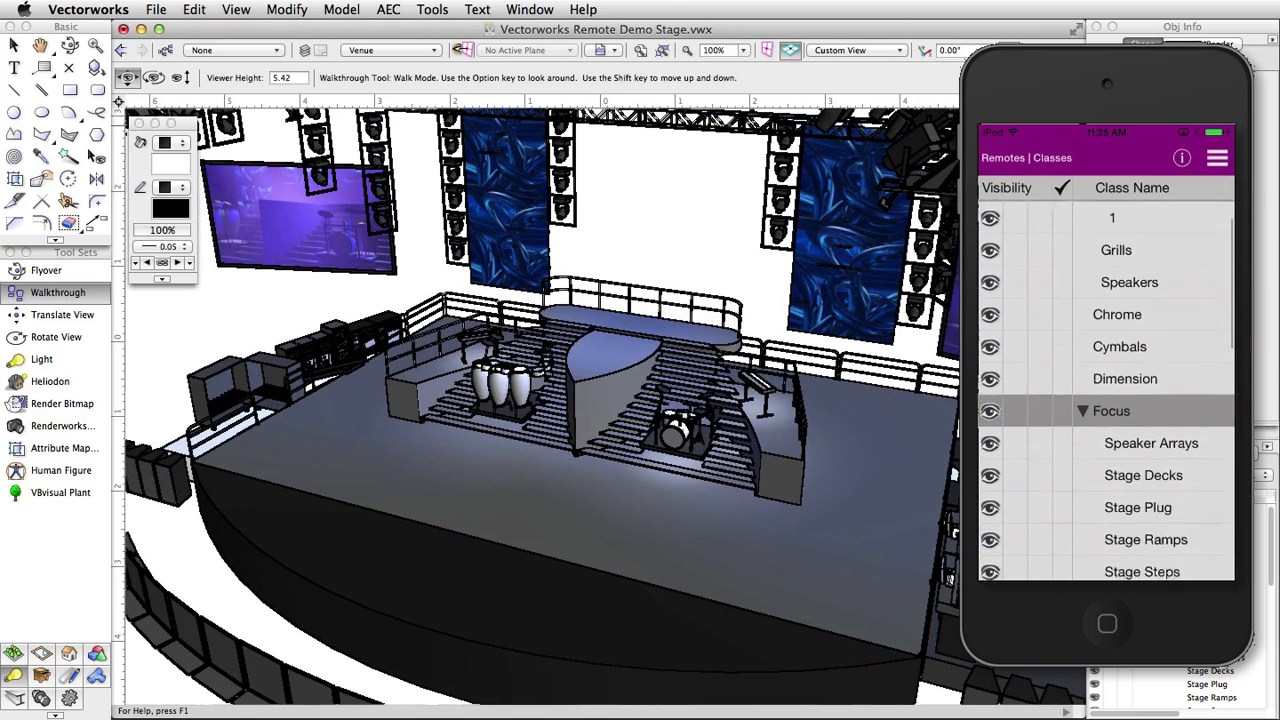
Walk the camera in toward the stage deck and drum riser
{"action": "scroll", "scroll_direction": "down", "scroll_amount": 3}
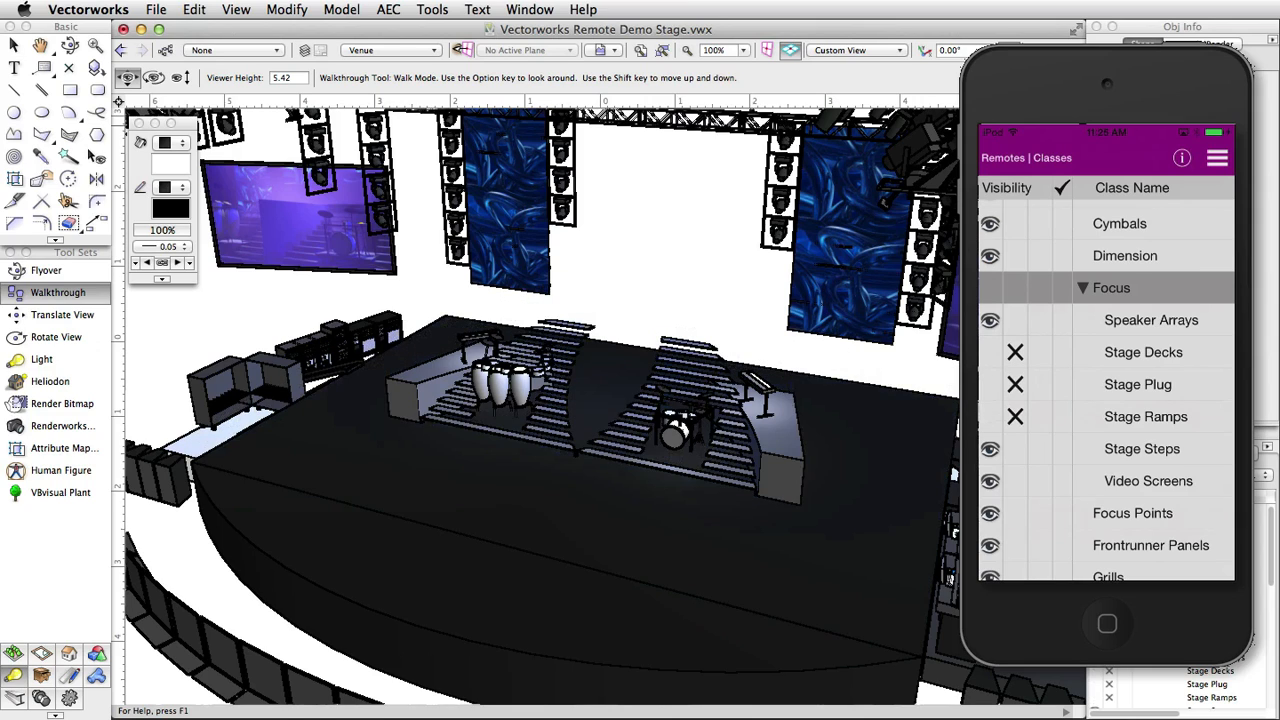
{"action": "left_click", "coordinate": [1015, 352]}
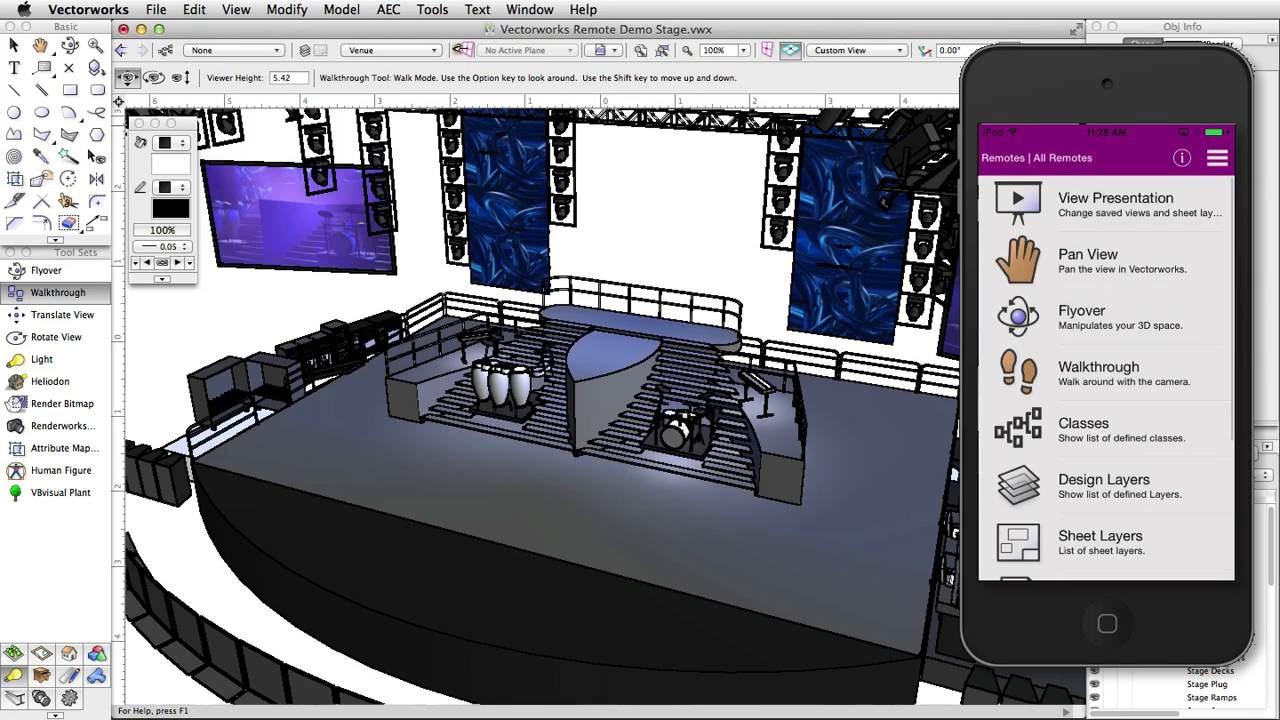
Hide the Lighting design layer, then make it visible again
{"action": "left_click", "coordinate": [1104, 486]}
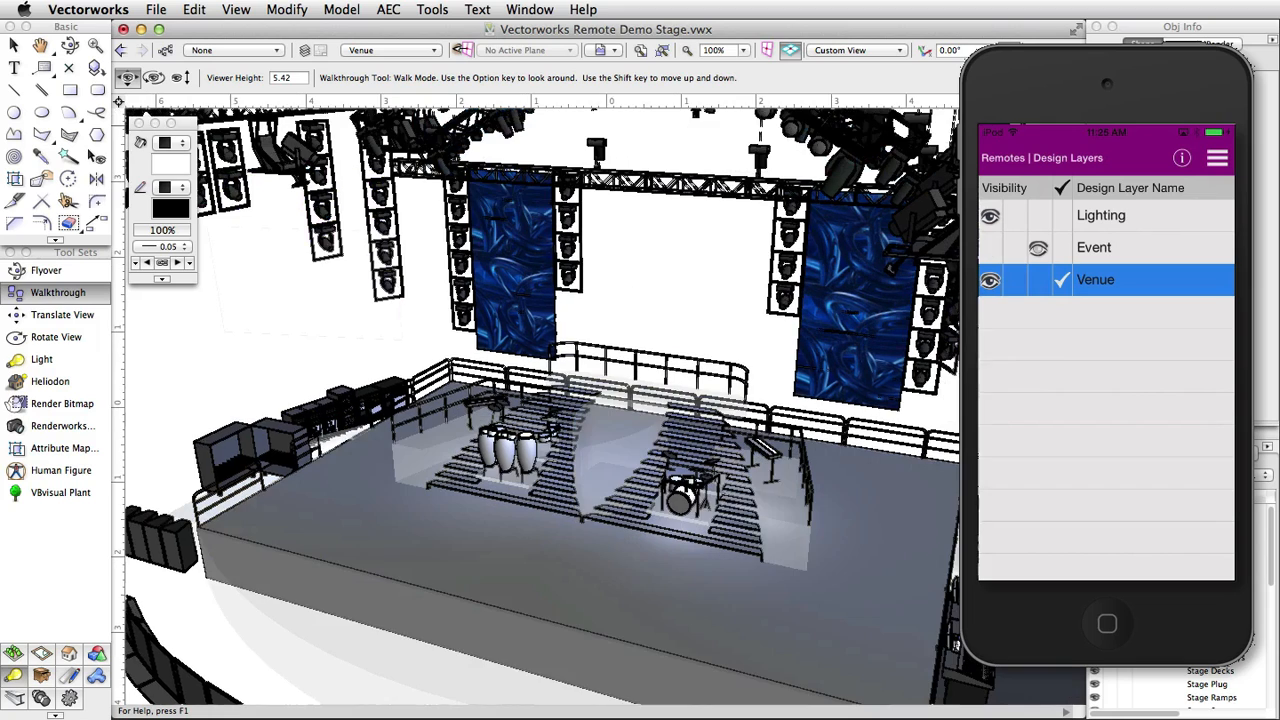
{"action": "left_click", "coordinate": [990, 215]}
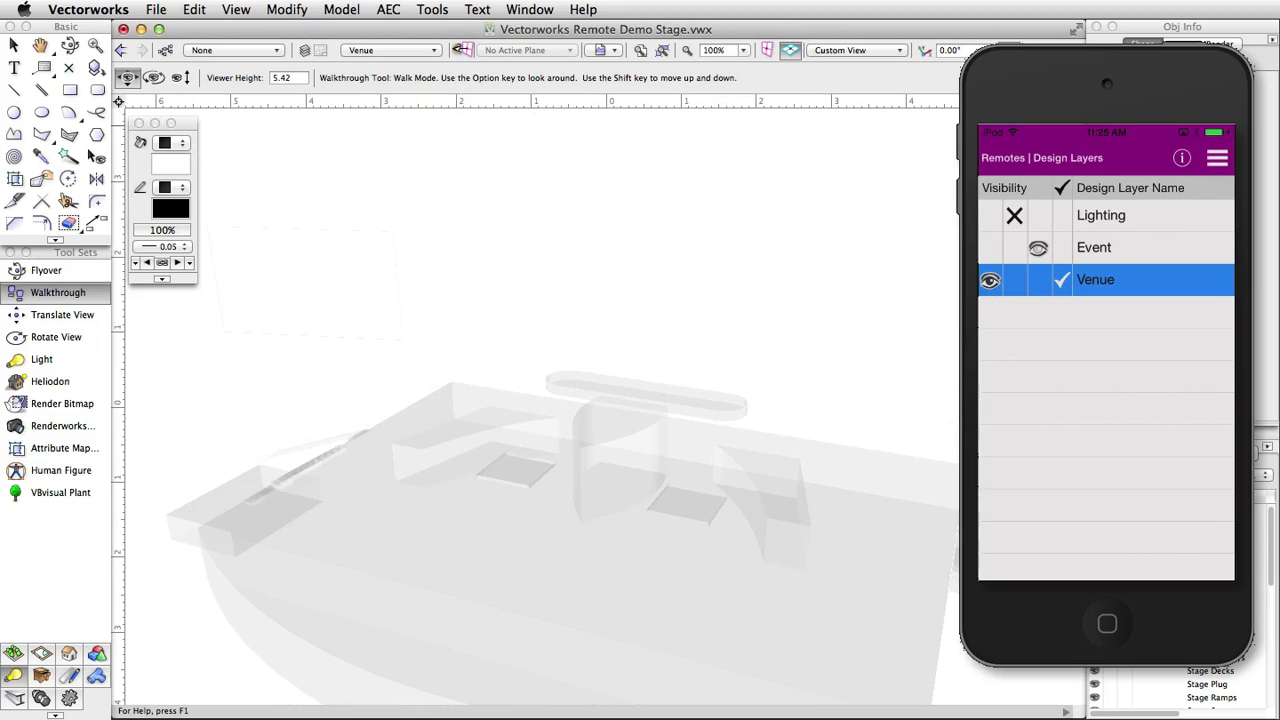
{"action": "left_click", "coordinate": [1014, 215]}
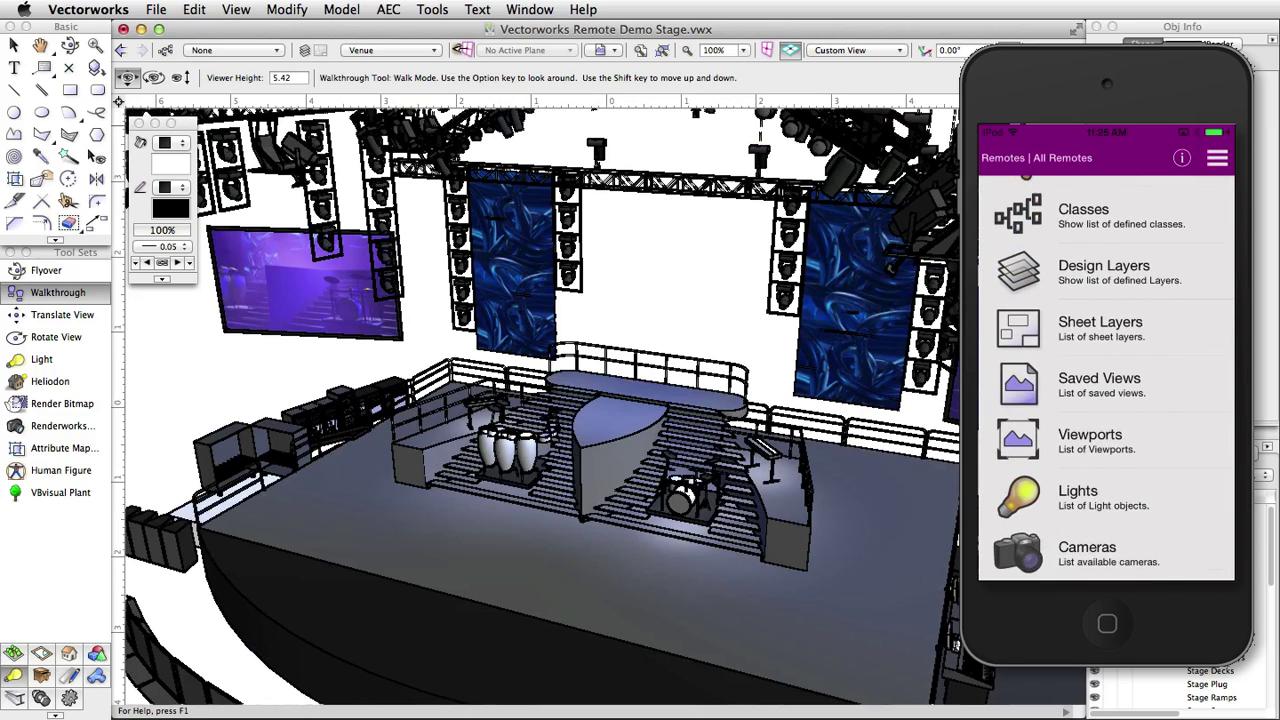
Switch to sheet layer Sht-2, then browse the Cameras and Lights lists
{"action": "left_click", "coordinate": [1100, 328]}
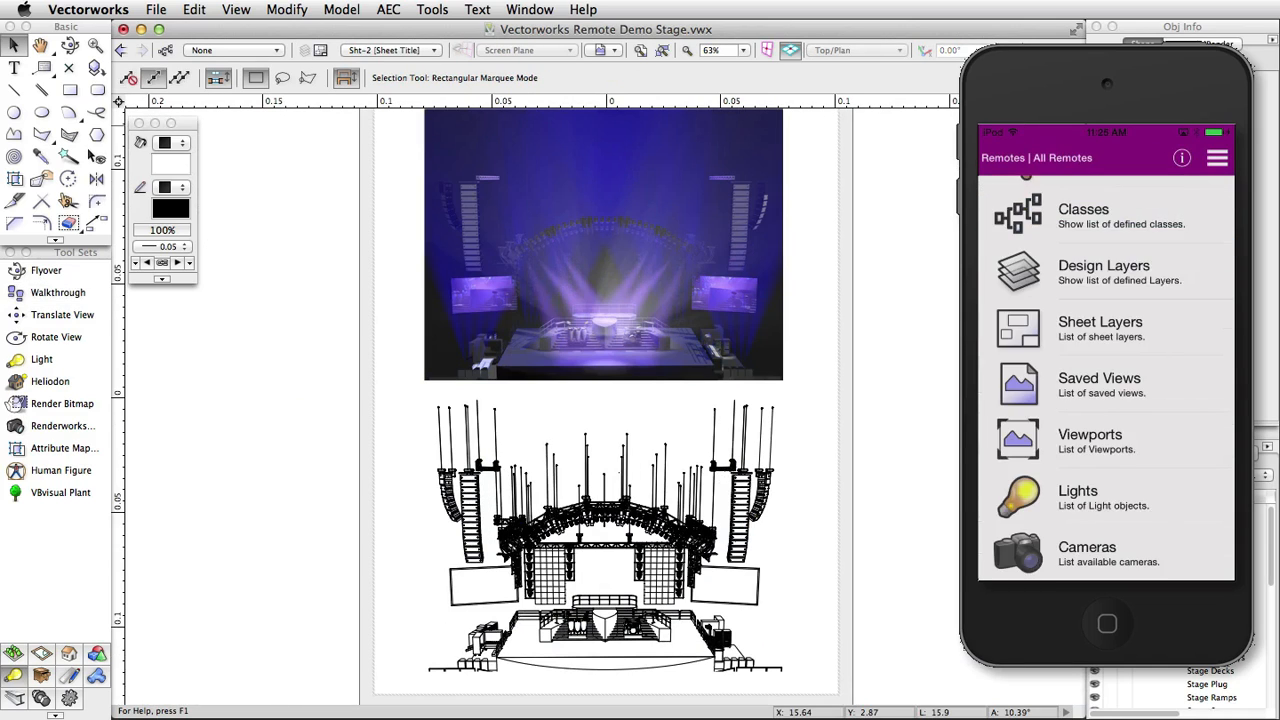
{"action": "left_click", "coordinate": [1099, 384]}
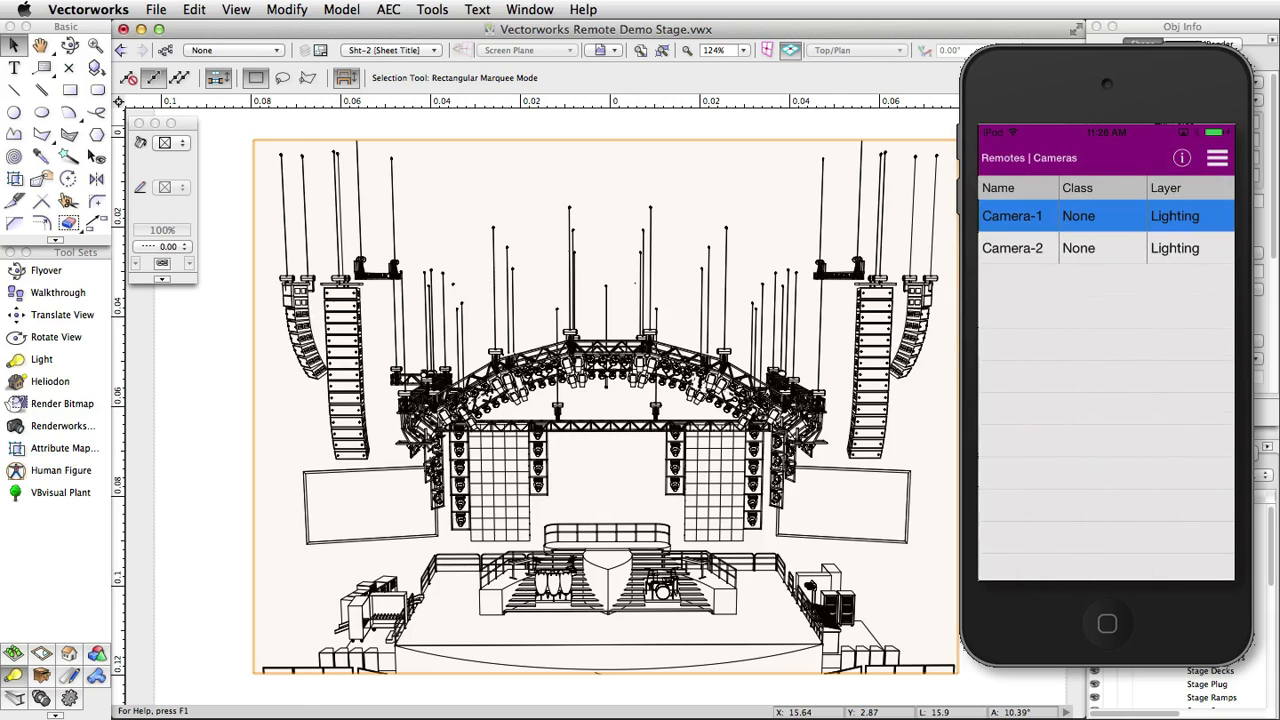
{"action": "left_click", "coordinate": [1012, 248]}
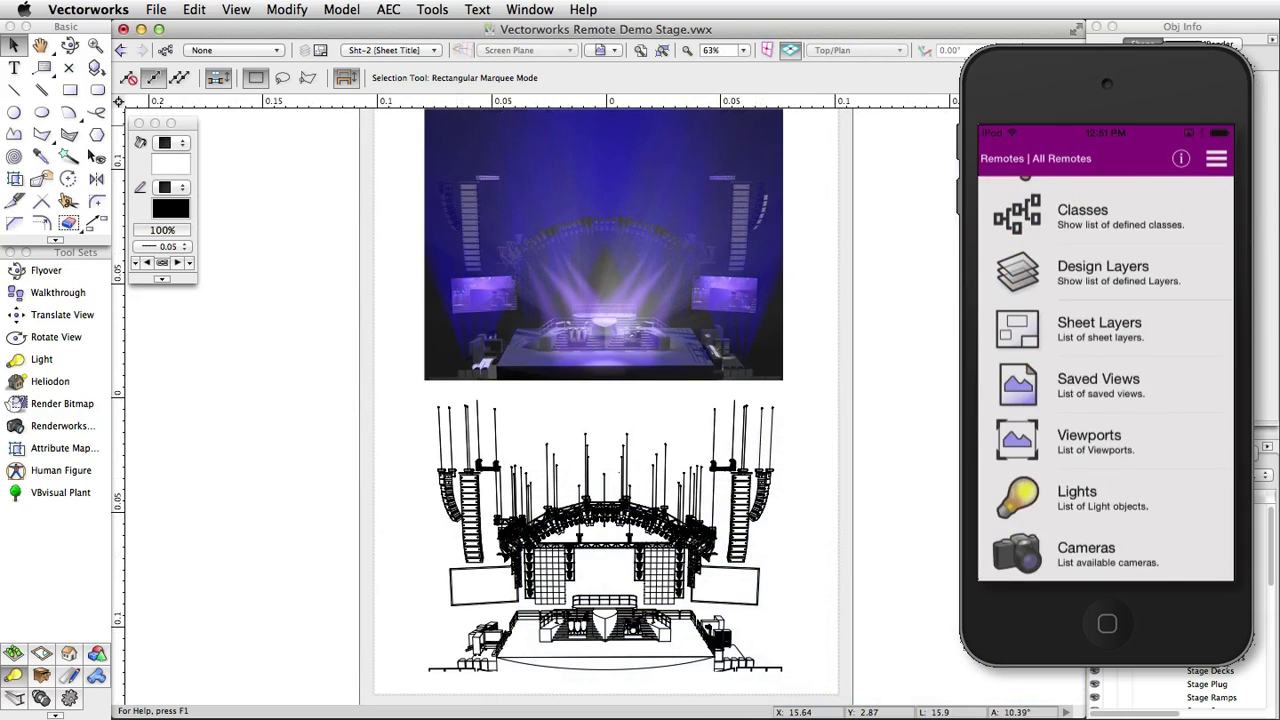
{"action": "left_click", "coordinate": [1077, 497]}
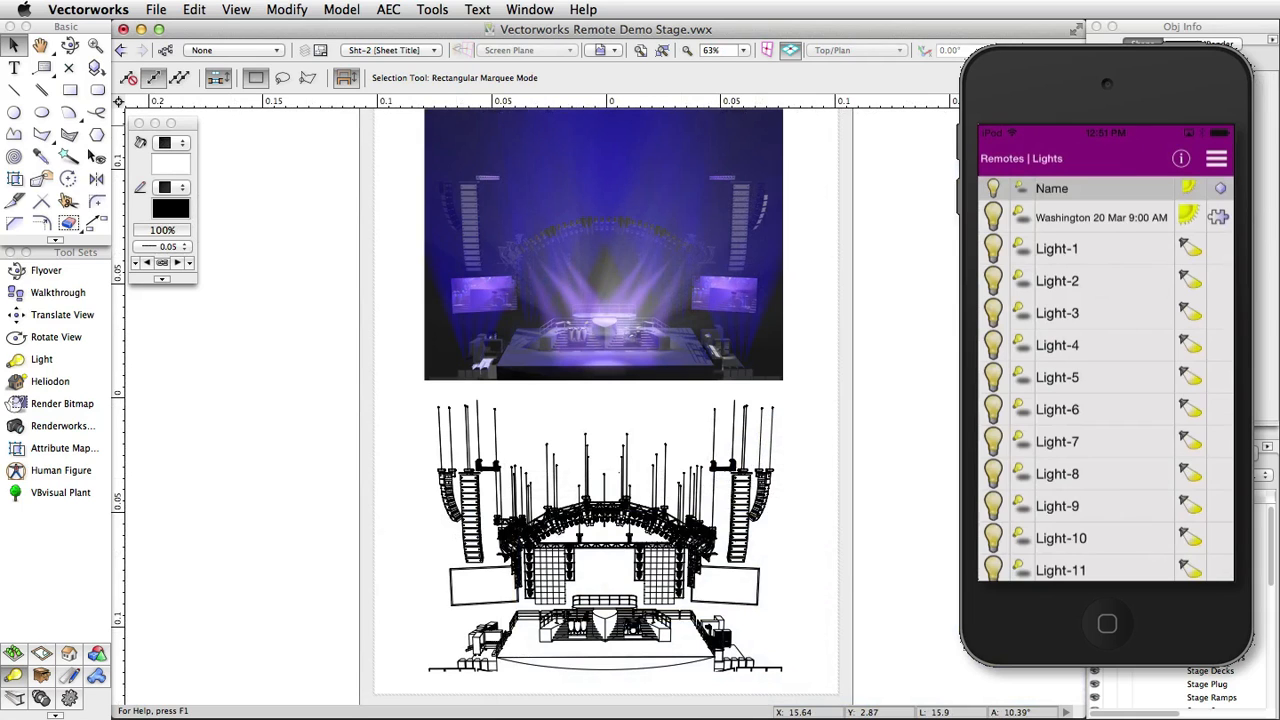
{"action": "scroll", "scroll_direction": "down", "scroll_amount": 3}
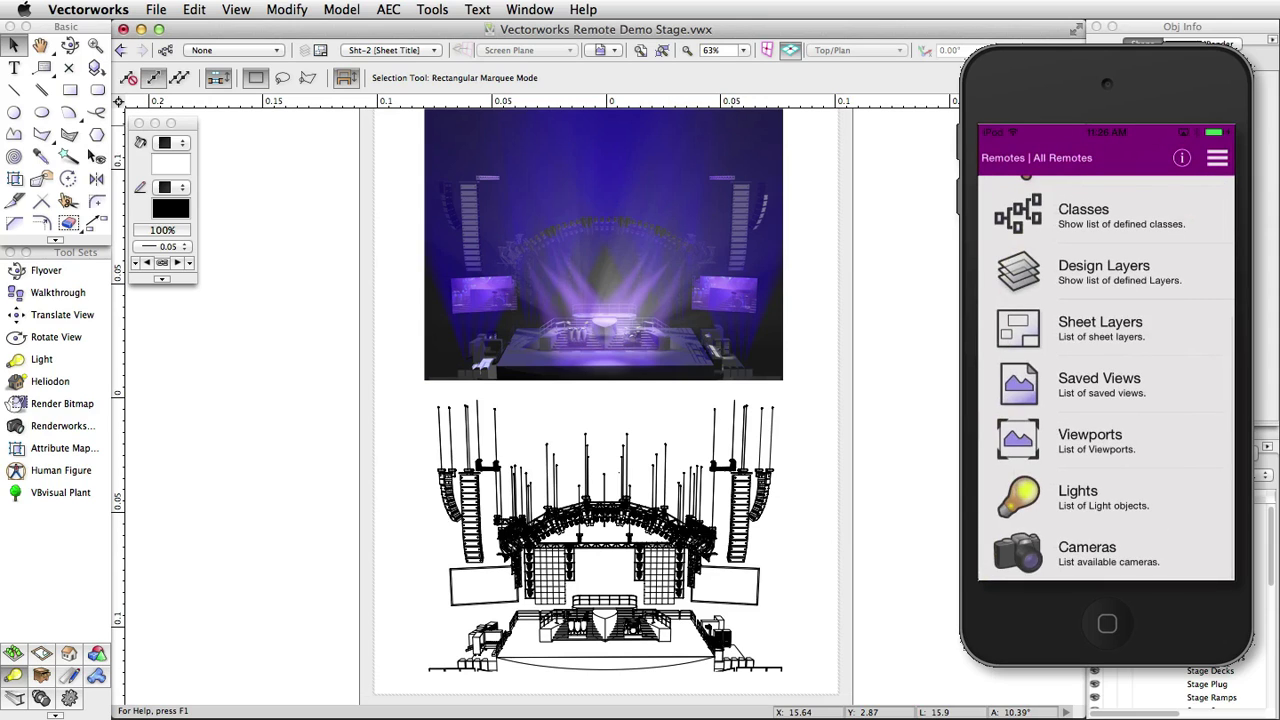
Step through Viewport-2, Viewport-3 and Viewport-4, ending on the purple front render
{"action": "left_click", "coordinate": [1089, 440]}
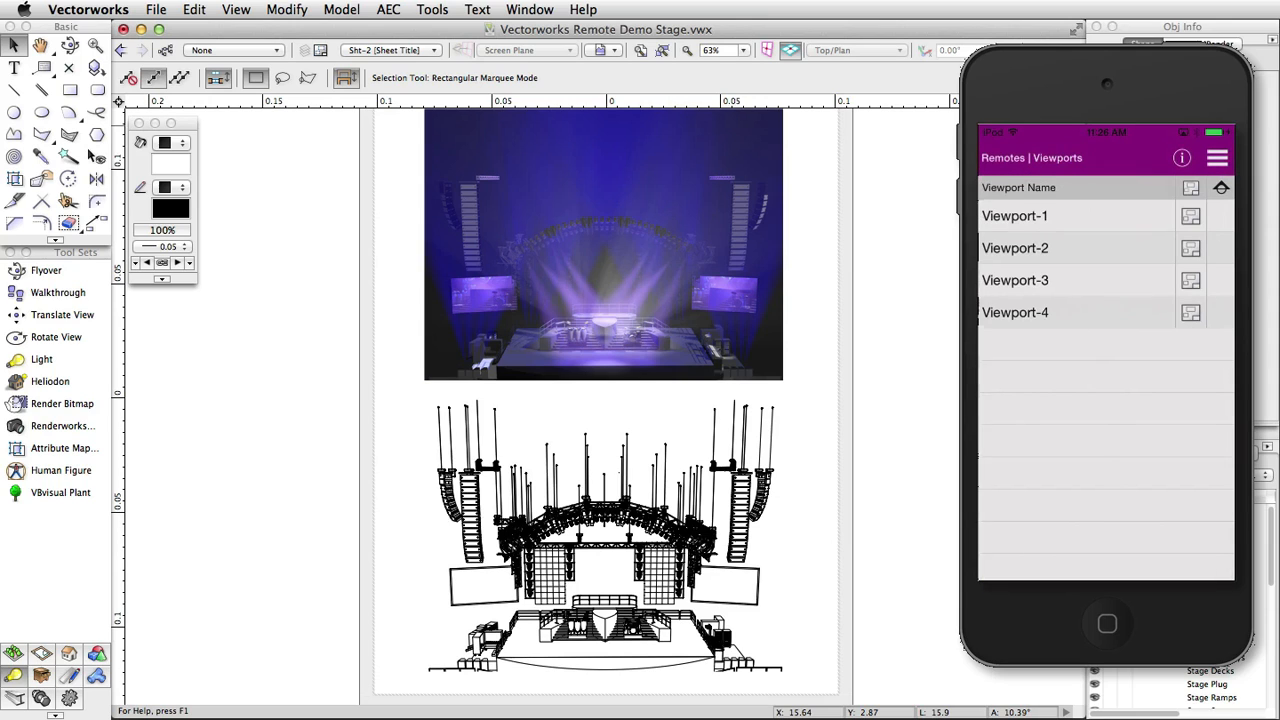
{"action": "left_click", "coordinate": [1015, 248]}
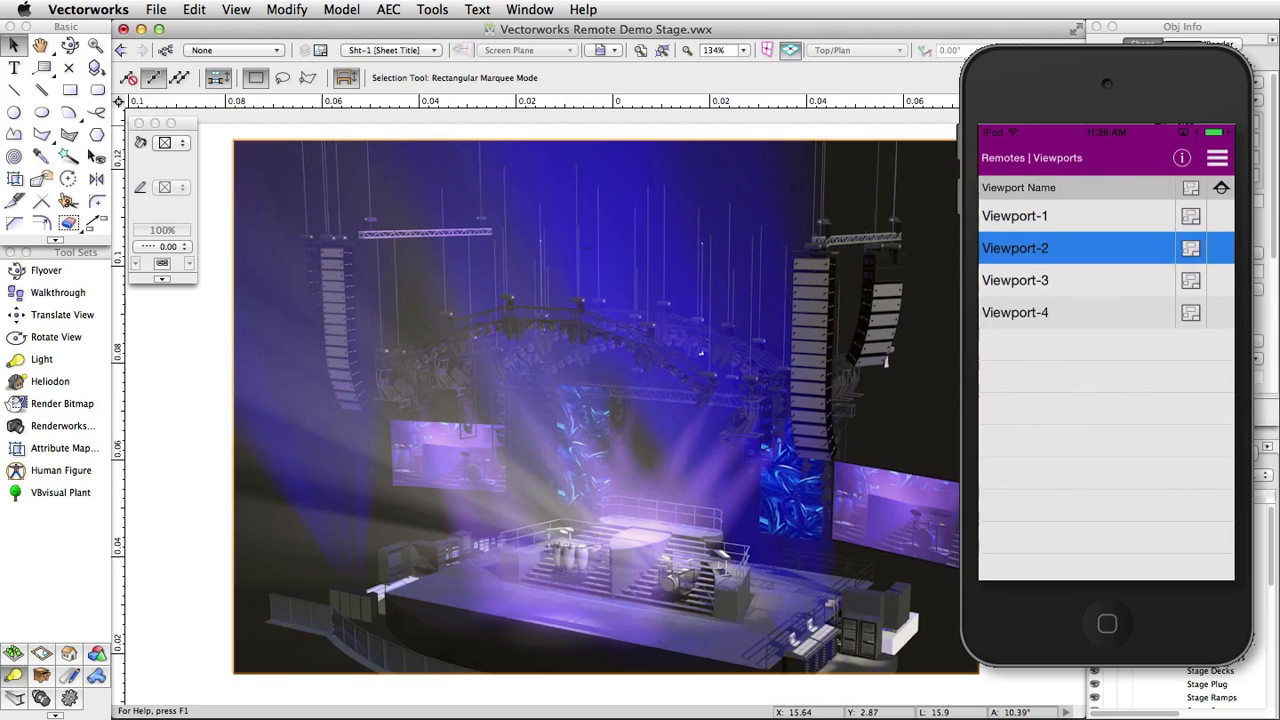
{"action": "left_click", "coordinate": [1014, 280]}
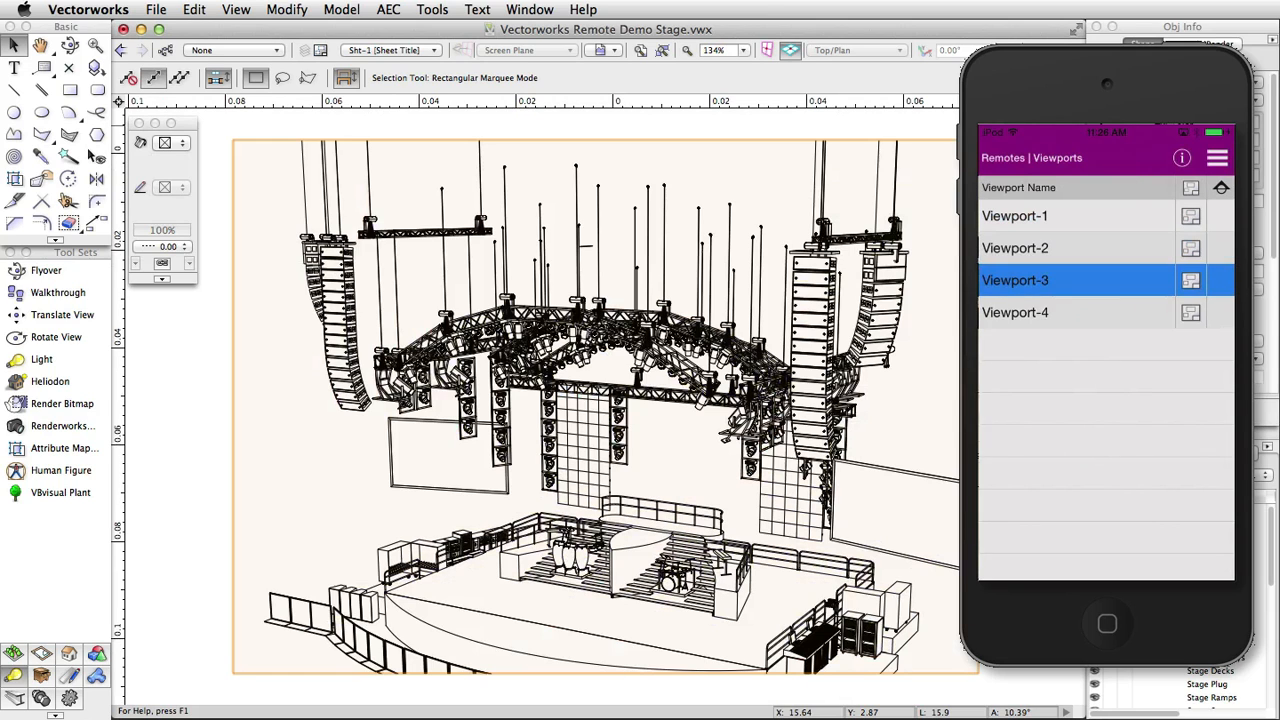
{"action": "left_click", "coordinate": [1015, 312]}
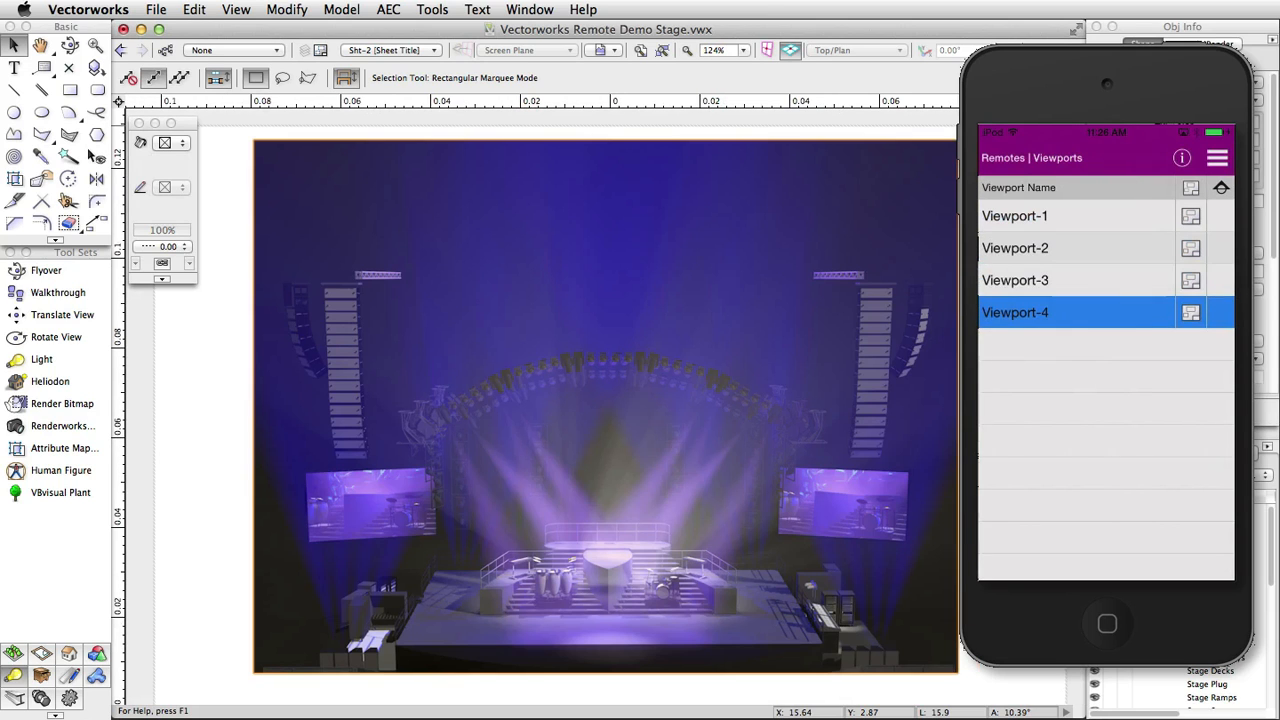